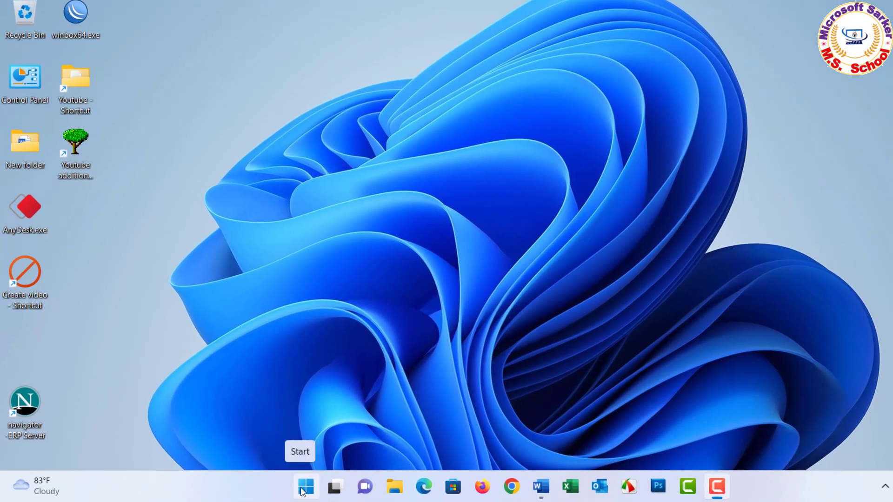
# Step: Bring up the Start button's quick-link menu of system tools
pyautogui.rightClick(306, 487)
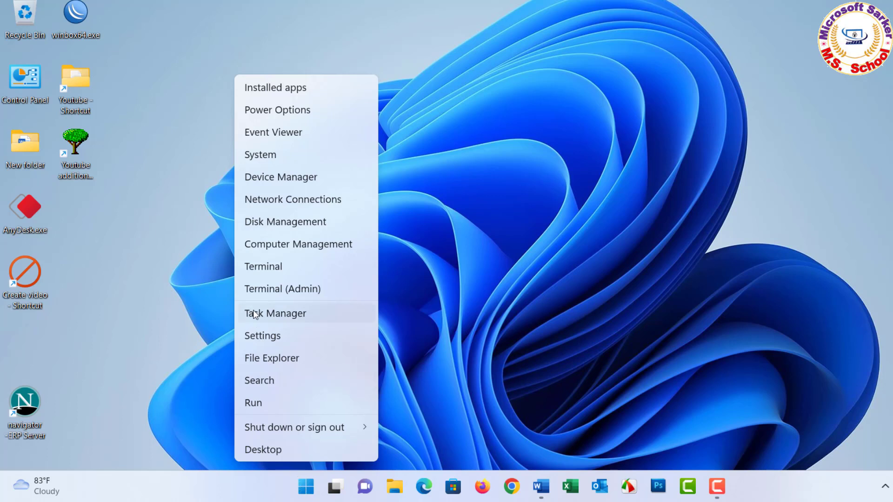
pyautogui.moveTo(272, 314)
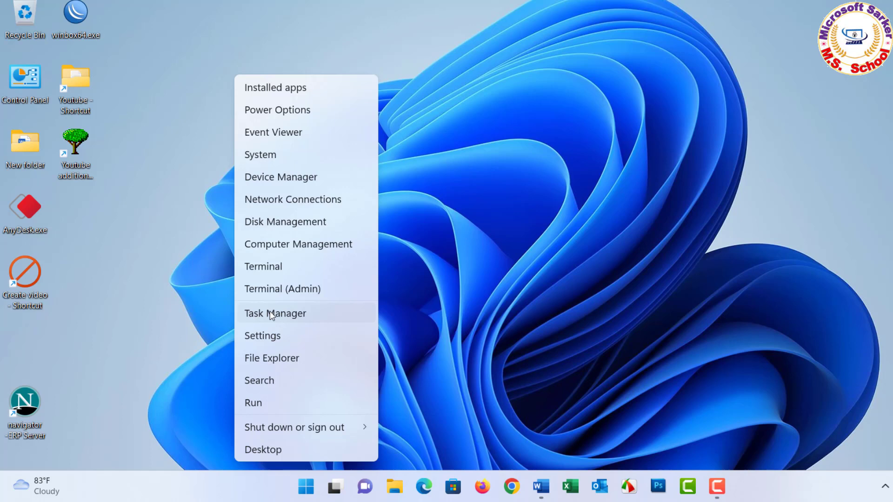
# Step: Restart Windows Explorer from Task Manager's process list, then close Task Manager
pyautogui.click(275, 313)
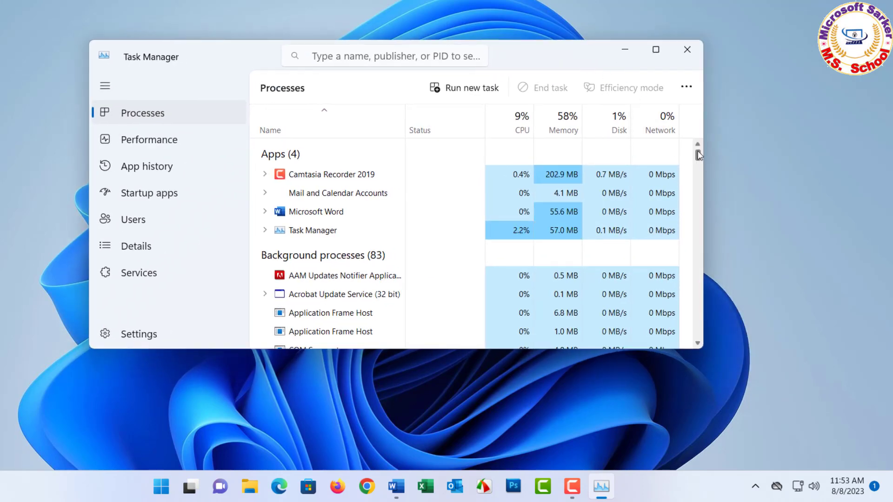
pyautogui.scroll(-3)
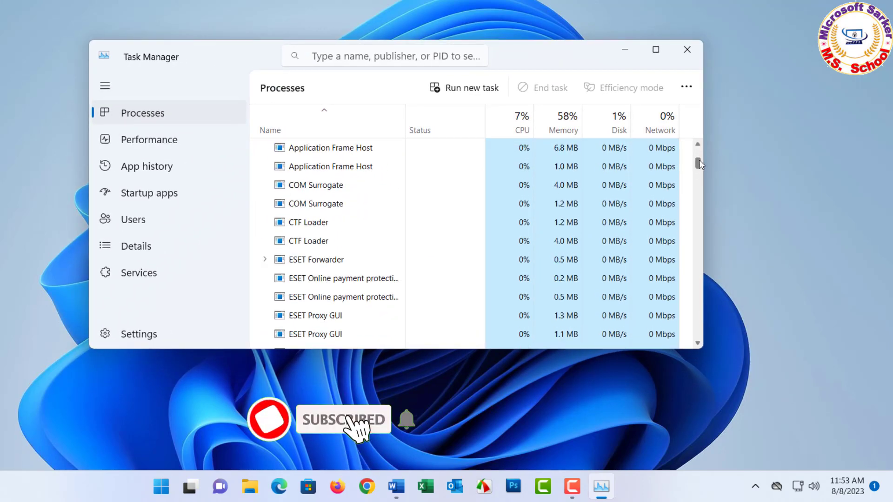
pyautogui.scroll(-3)
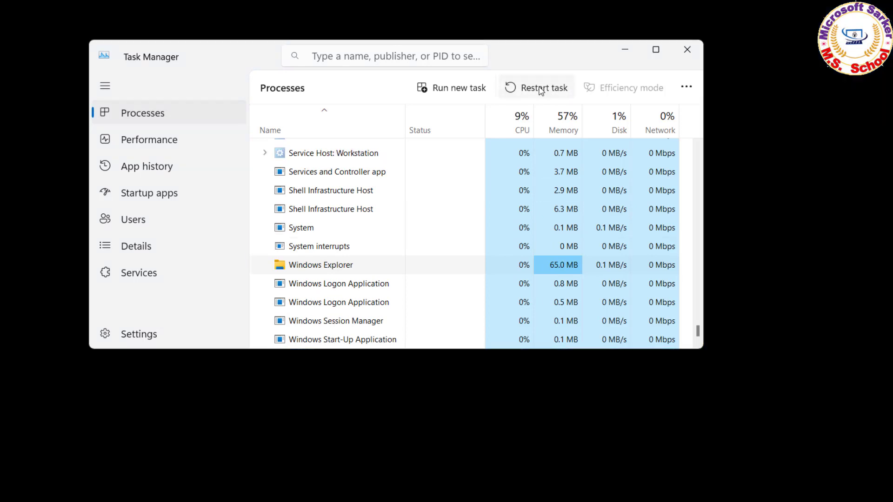
pyautogui.click(542, 87)
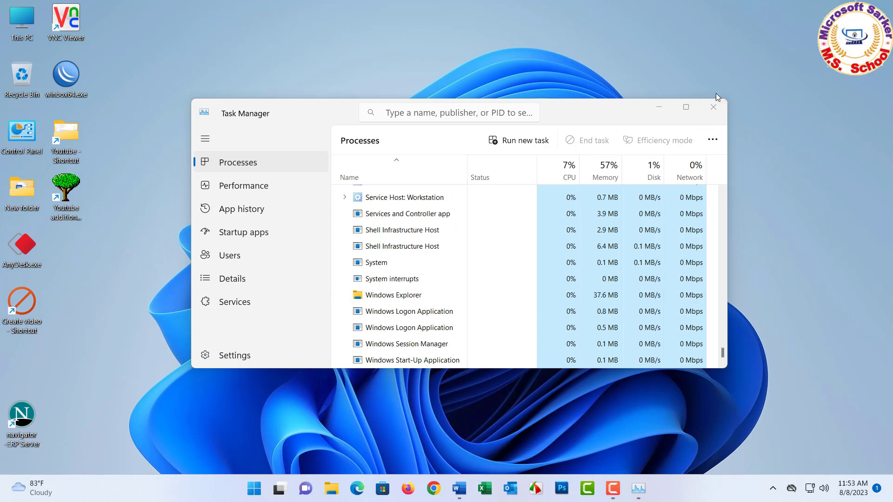
pyautogui.click(714, 107)
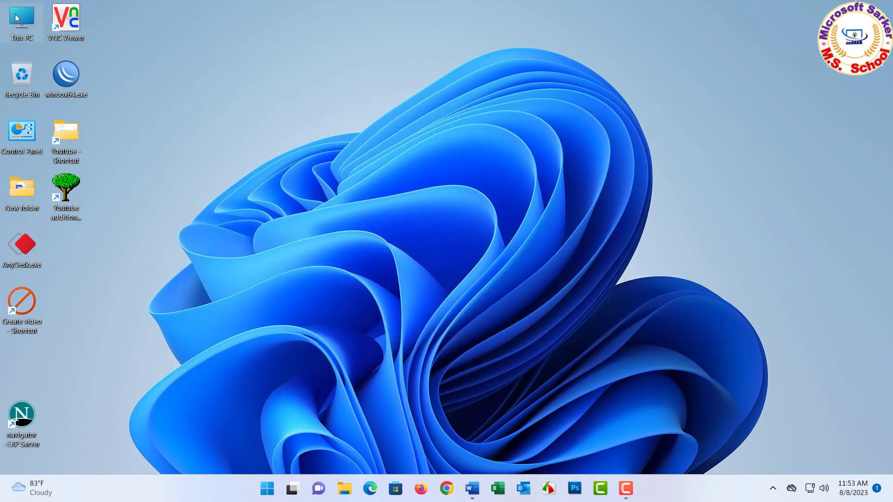
# Step: Launch Computer Management via This PC's Manage option under Show more options
pyautogui.rightClick(21, 20)
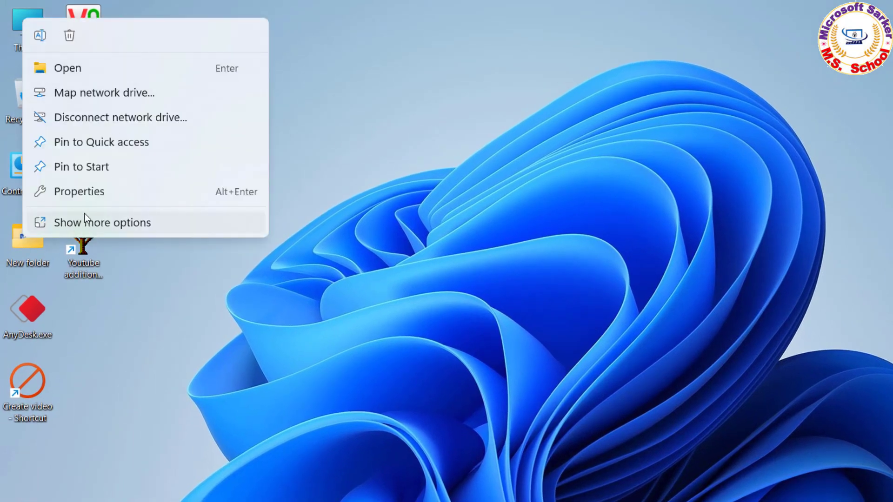
pyautogui.click(102, 222)
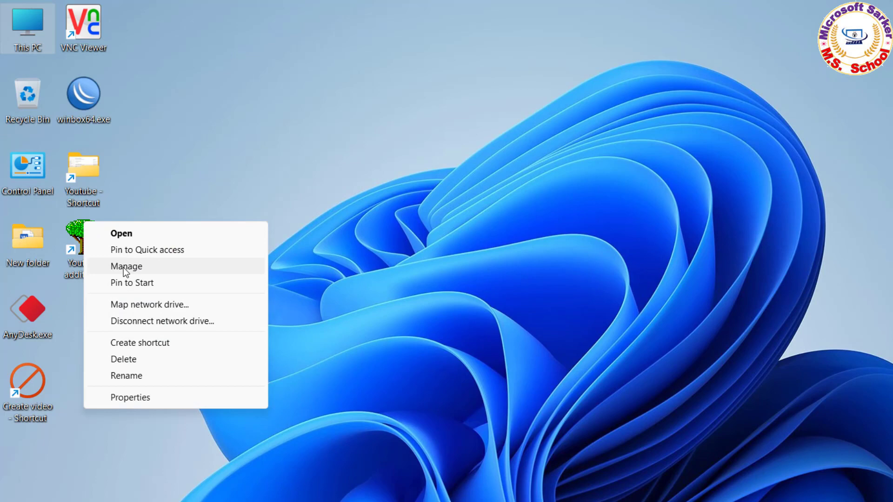
pyautogui.click(126, 266)
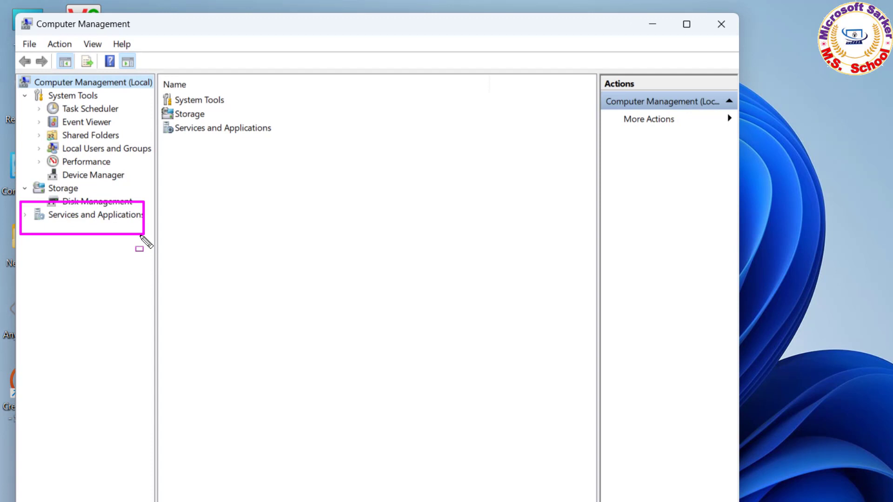
# Step: Show the Services list under Services and Applications in Standard view and select Windows Search
pyautogui.click(97, 215)
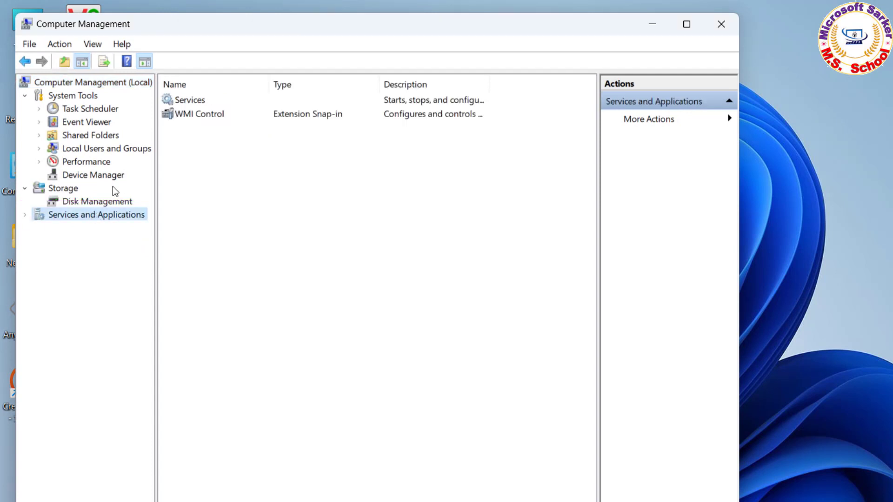
pyautogui.click(189, 99)
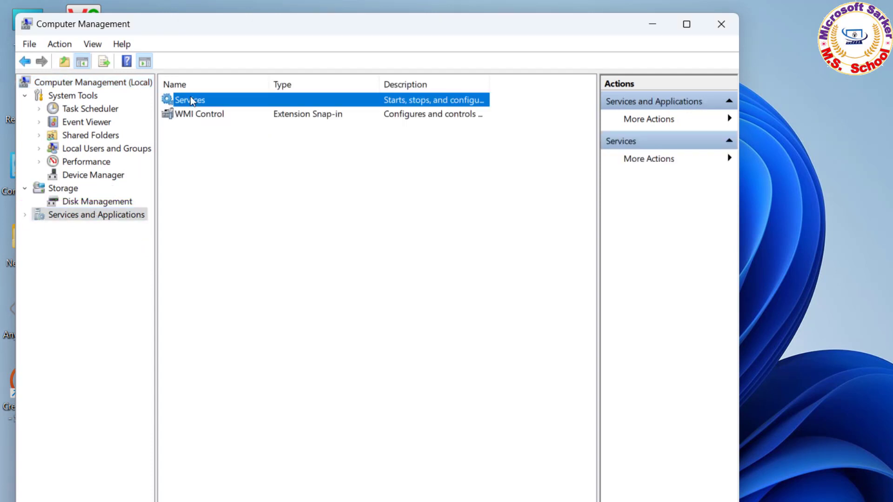
pyautogui.doubleClick(188, 100)
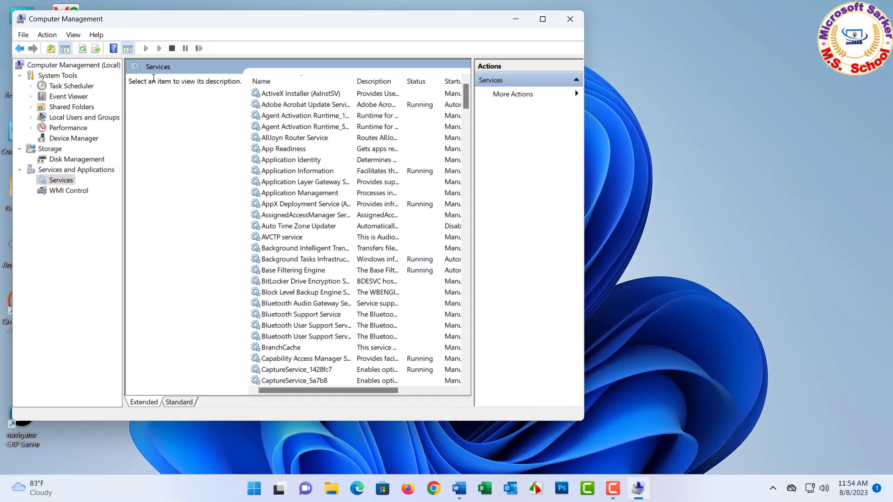
pyautogui.click(144, 402)
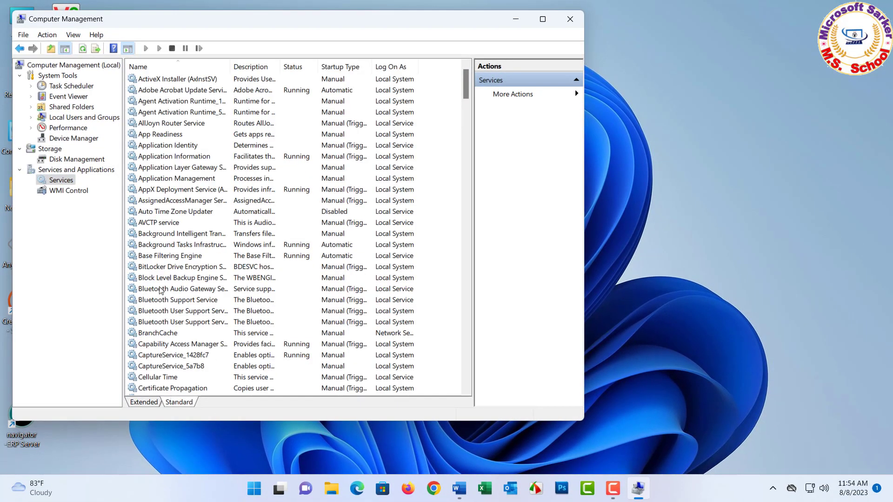
pyautogui.scroll(-3)
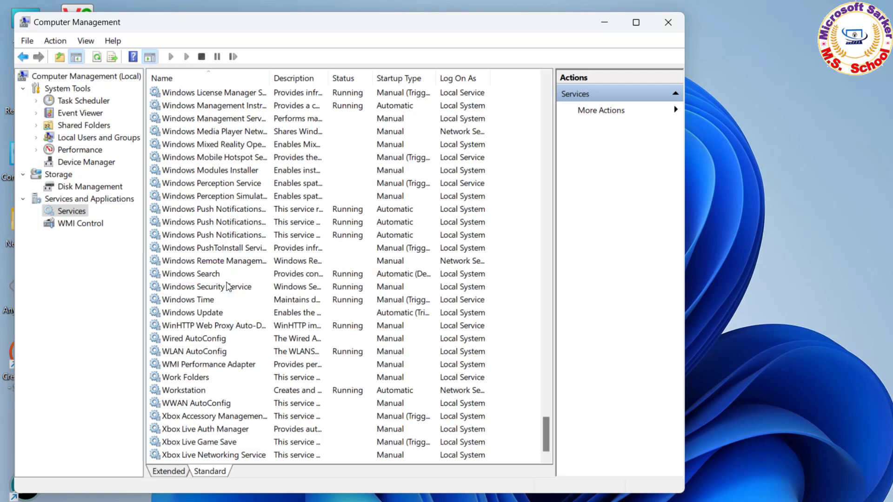
pyautogui.click(190, 274)
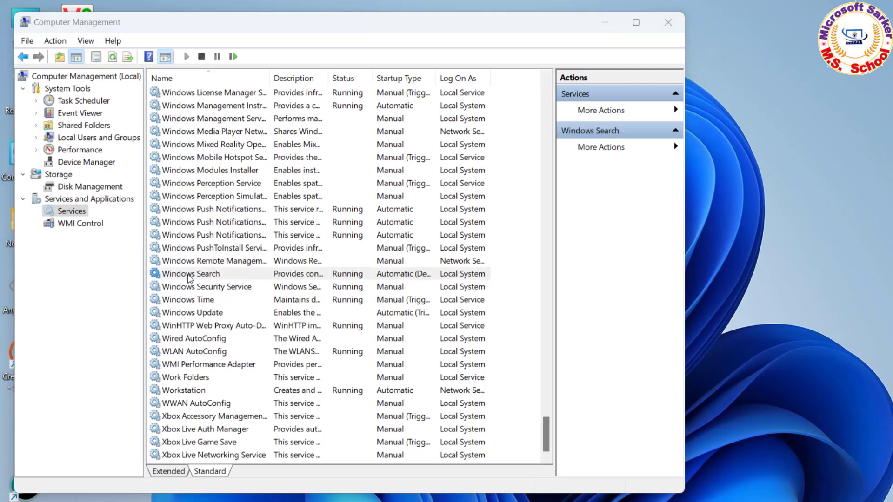
# Step: Set Windows Search startup type to Automatic, stop and start the service, then apply and confirm
pyautogui.doubleClick(190, 273)
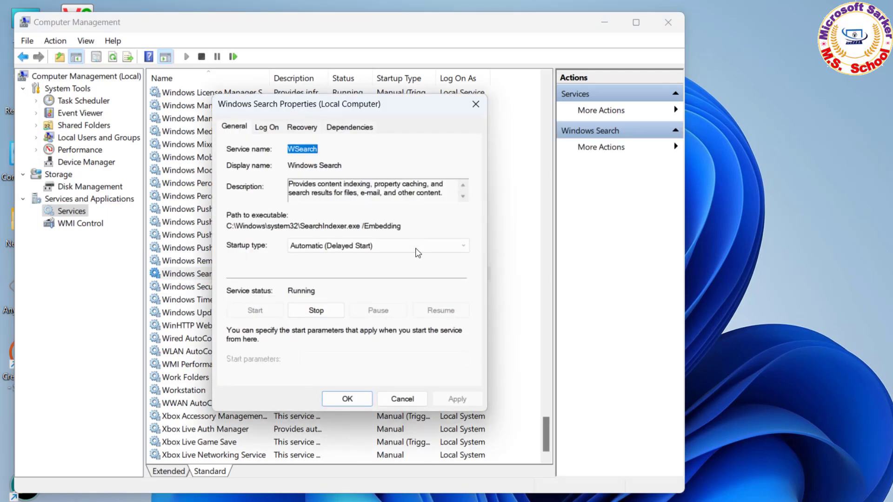
pyautogui.click(378, 245)
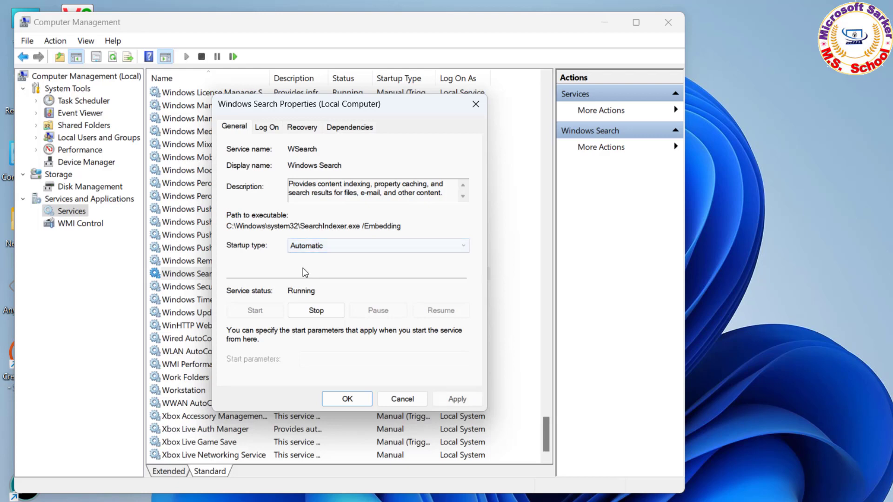
pyautogui.click(315, 311)
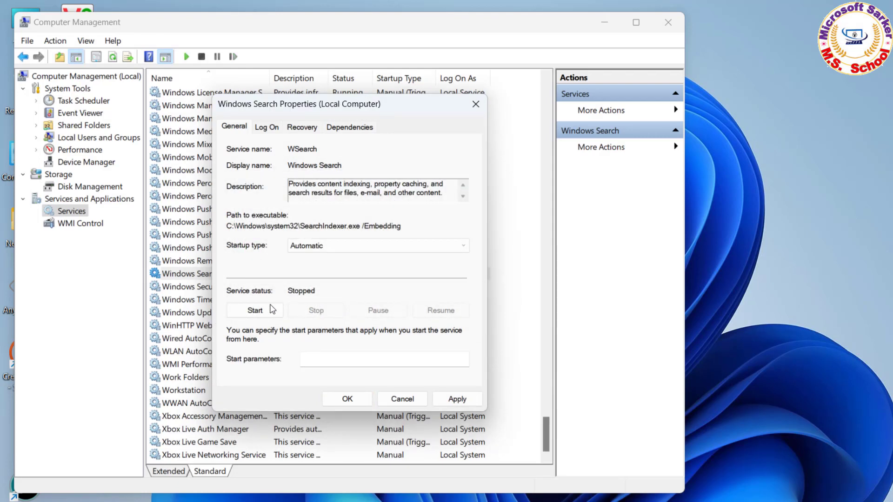
pyautogui.click(255, 310)
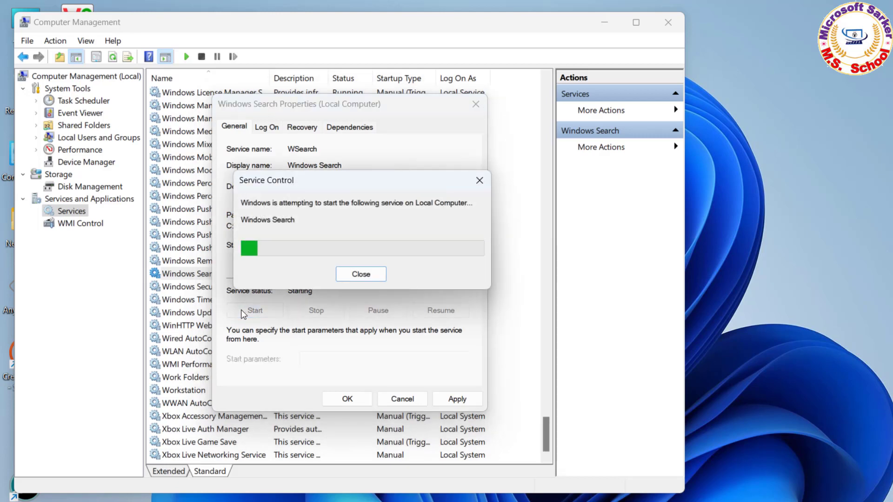
pyautogui.click(361, 273)
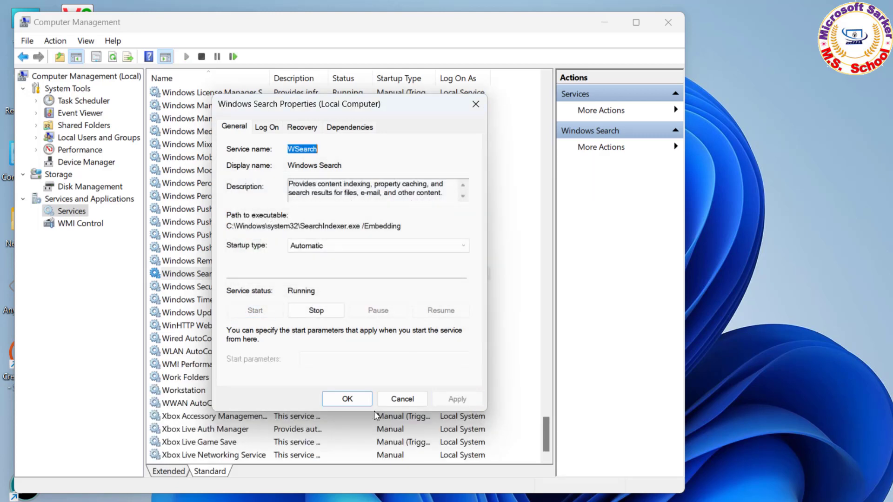
pyautogui.click(347, 399)
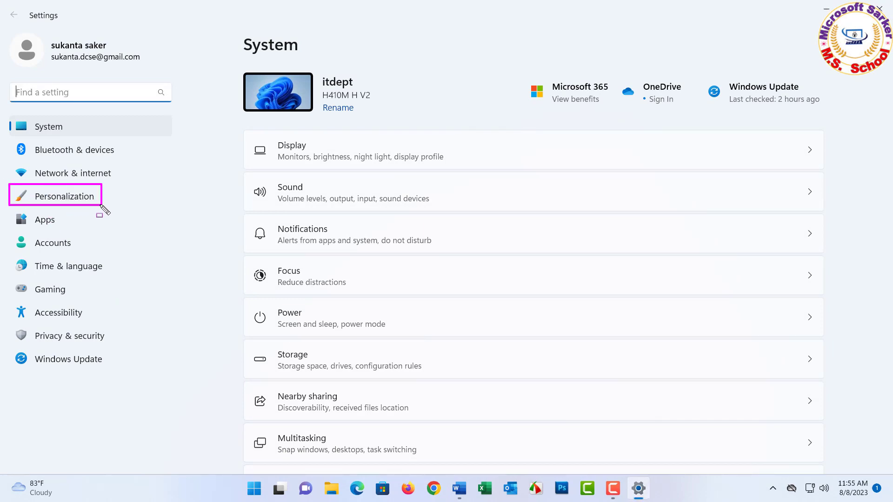
# Step: Show the Personalization page and scroll to its Taskbar, Start and Fonts options
pyautogui.click(65, 196)
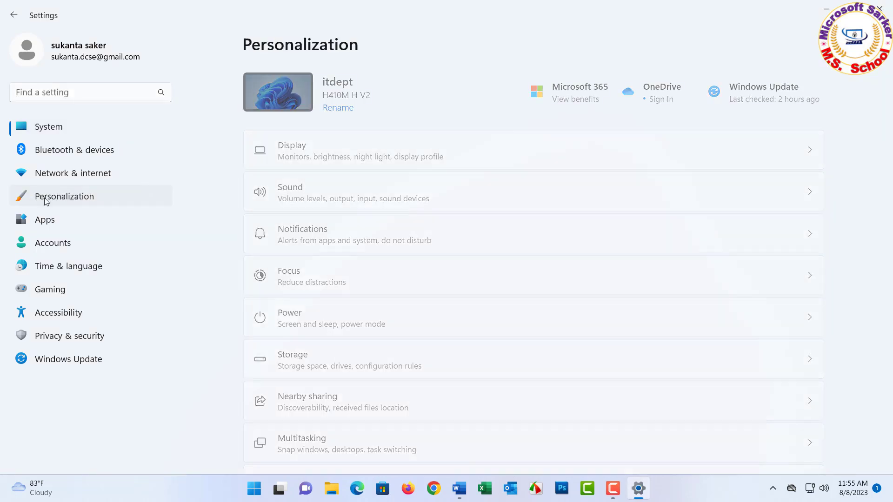
pyautogui.click(64, 196)
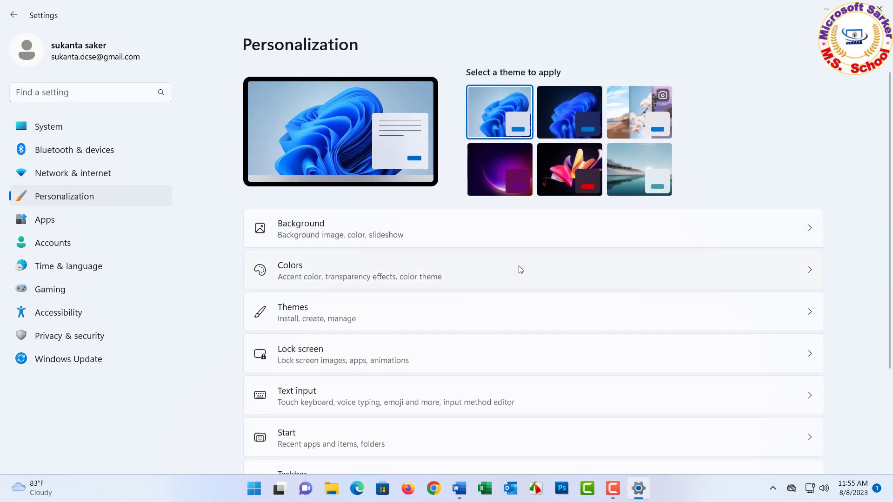
pyautogui.scroll(-3)
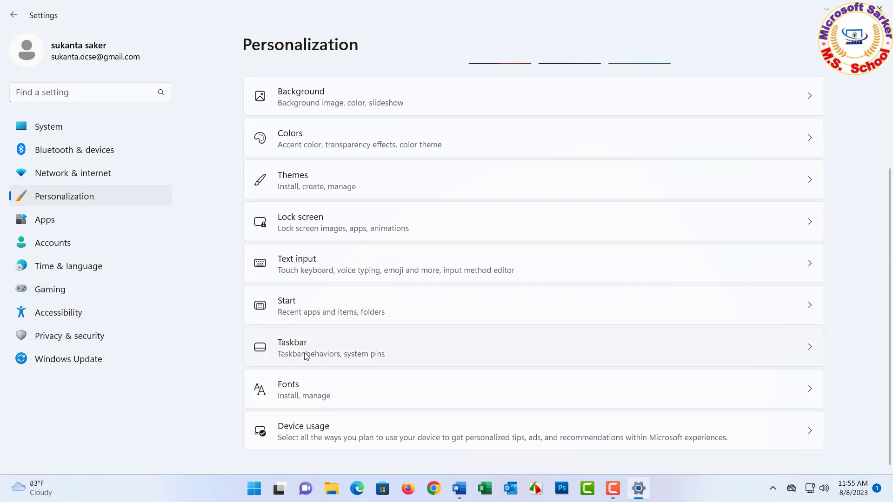
# Step: Set the taskbar's Search item to Search box so the full search box appears
pyautogui.click(292, 347)
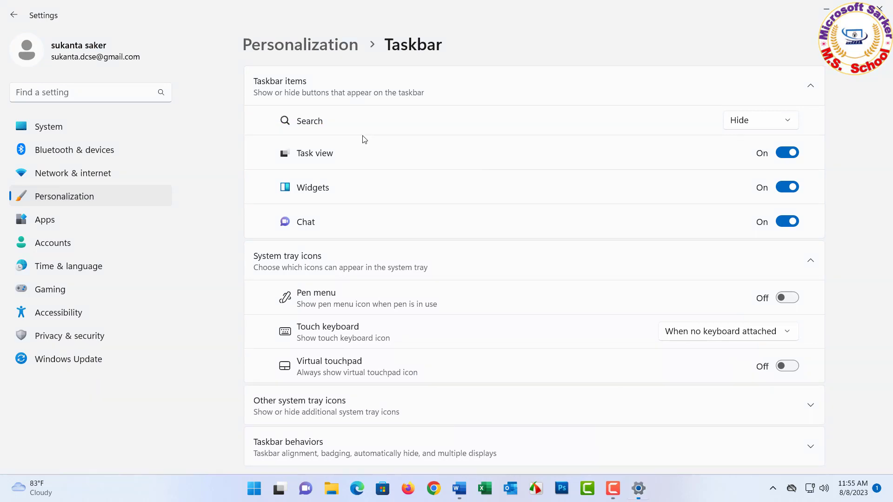
pyautogui.click(759, 120)
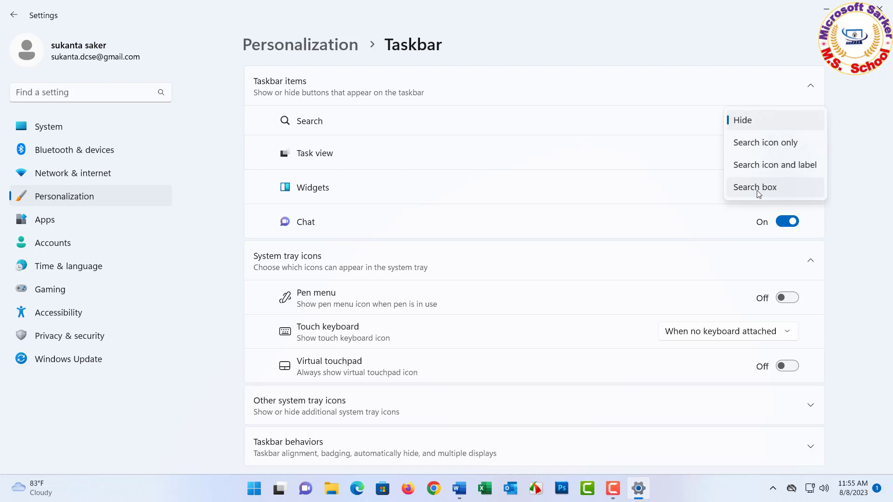
pyautogui.click(754, 187)
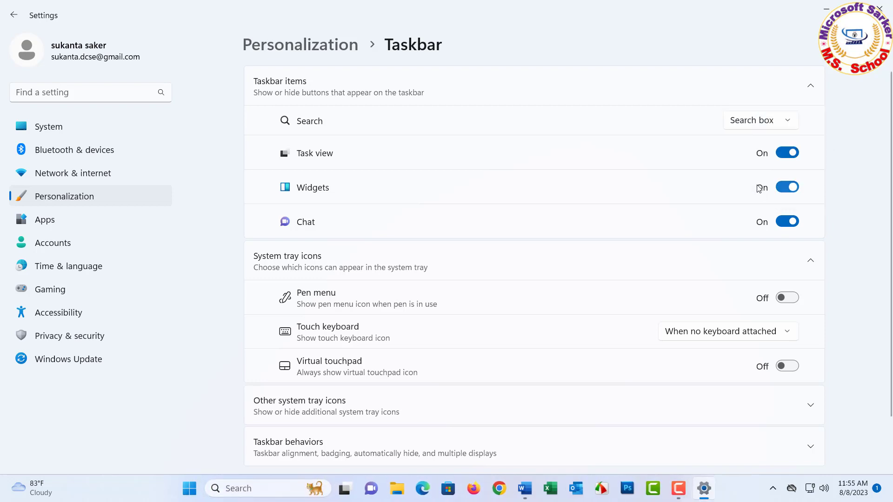
pyautogui.scroll(-3)
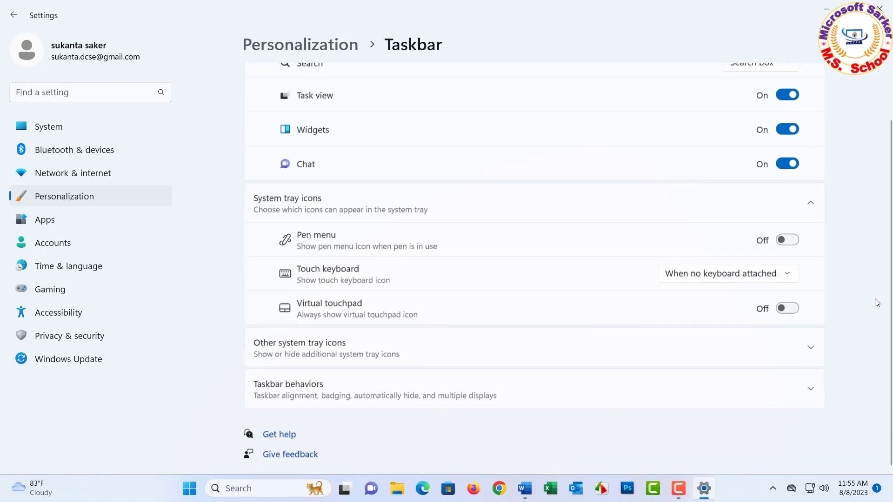